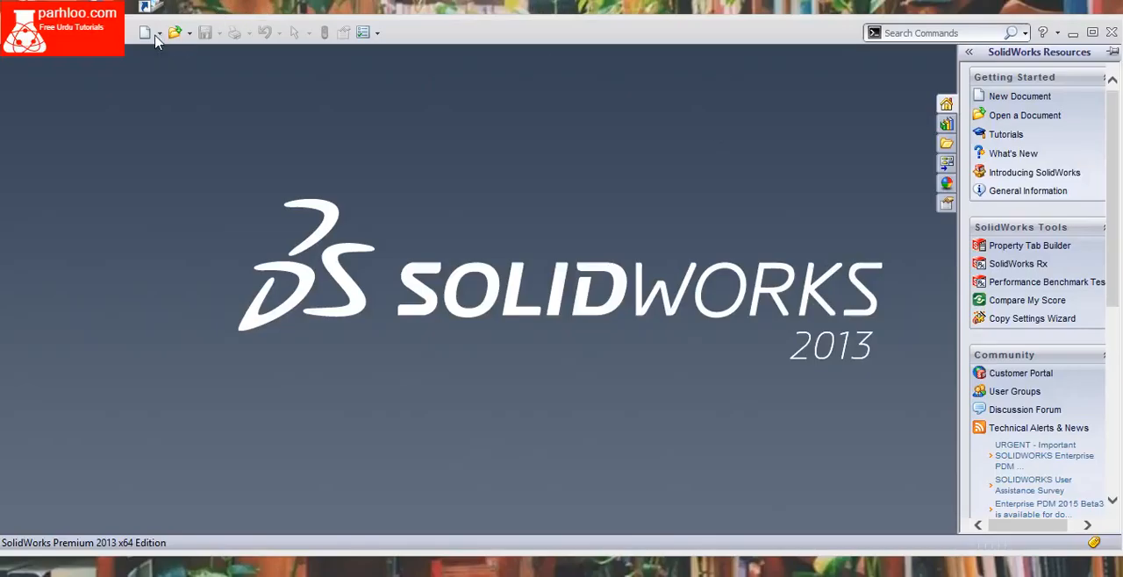
Start a new empty part document (Part1)
left_click(146, 32)
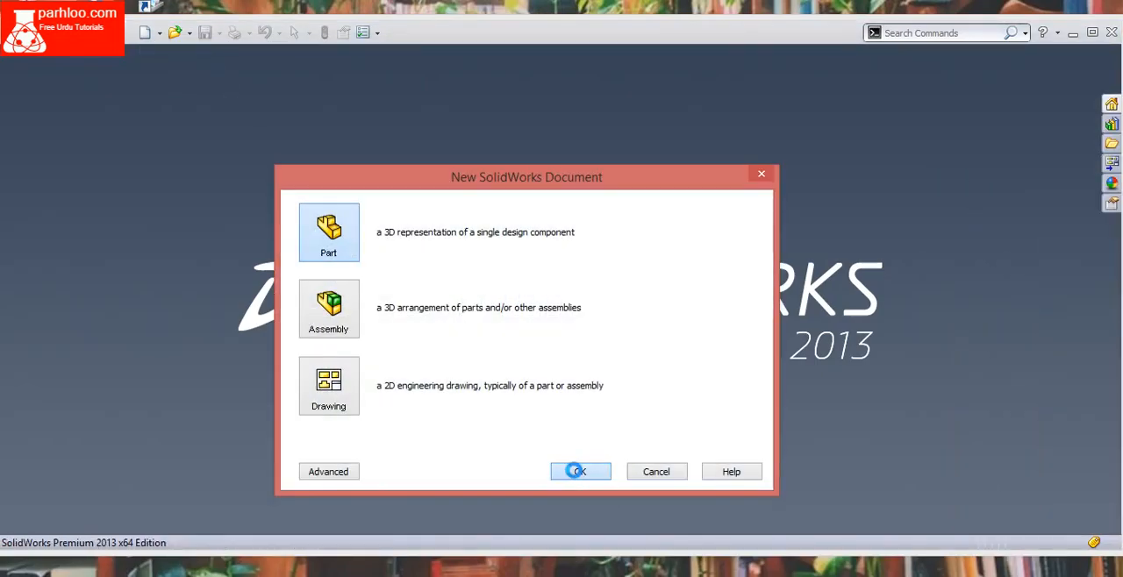
left_click(581, 470)
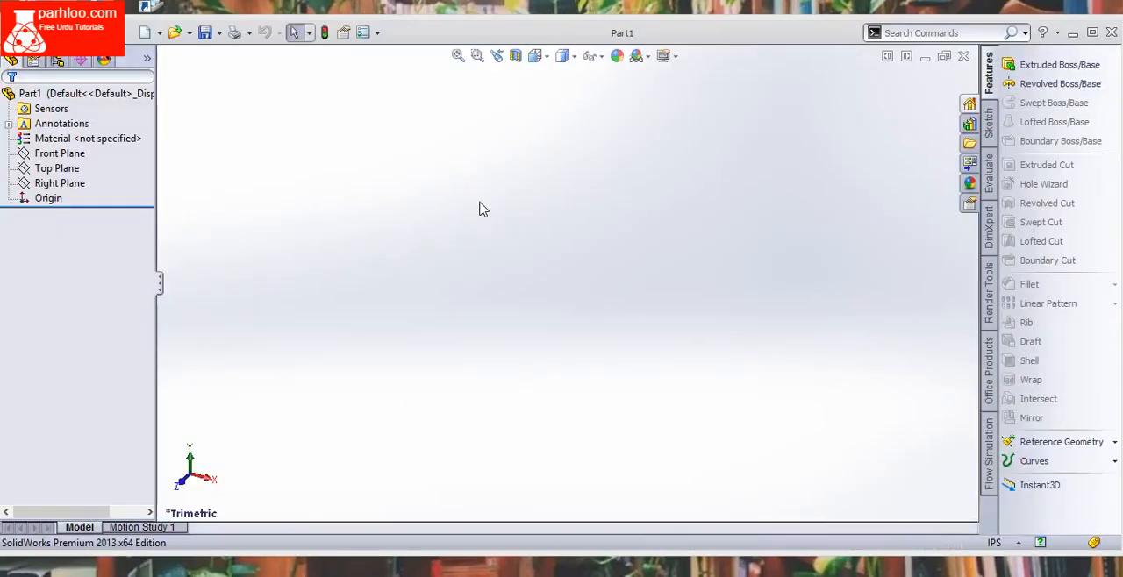
mouse_move(472, 137)
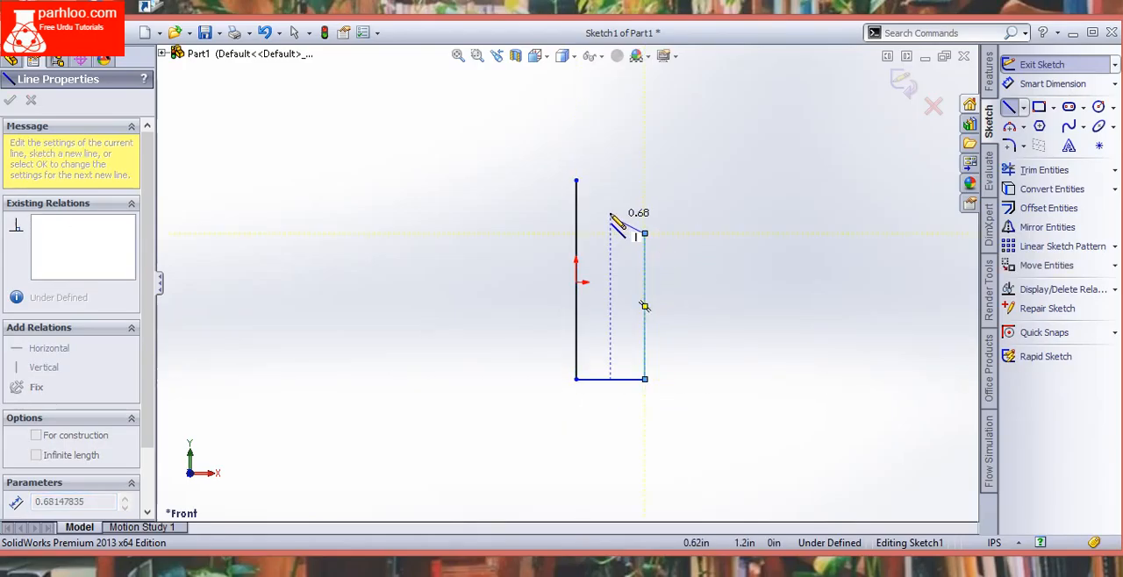
Draw one edge of the bottle half-profile in the Front Plane sketch
left_click_drag(646, 232, 600, 207)
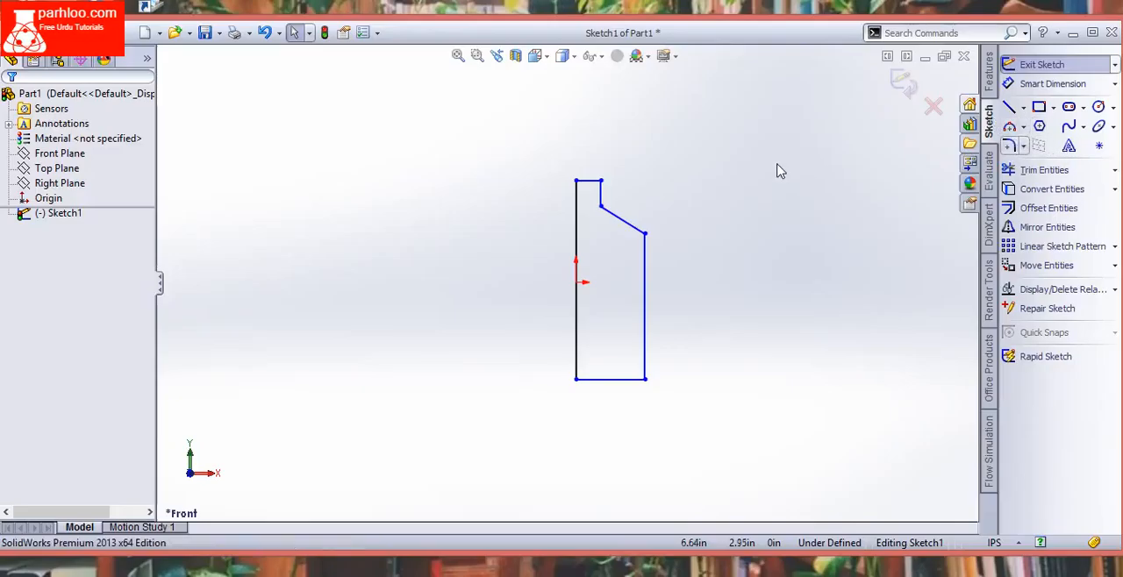
mouse_move(651, 163)
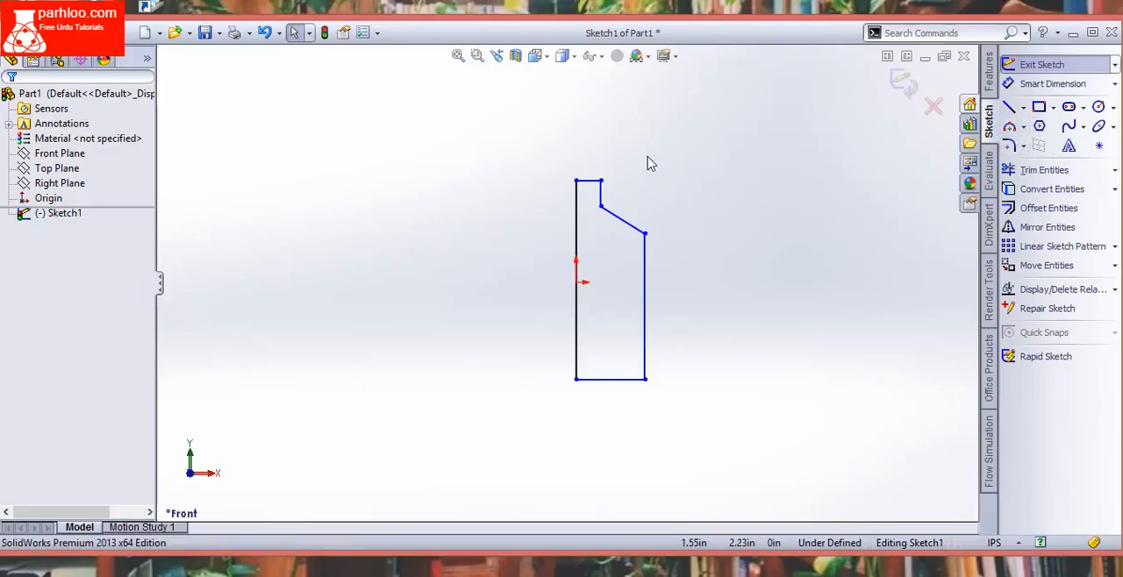
mouse_move(642, 163)
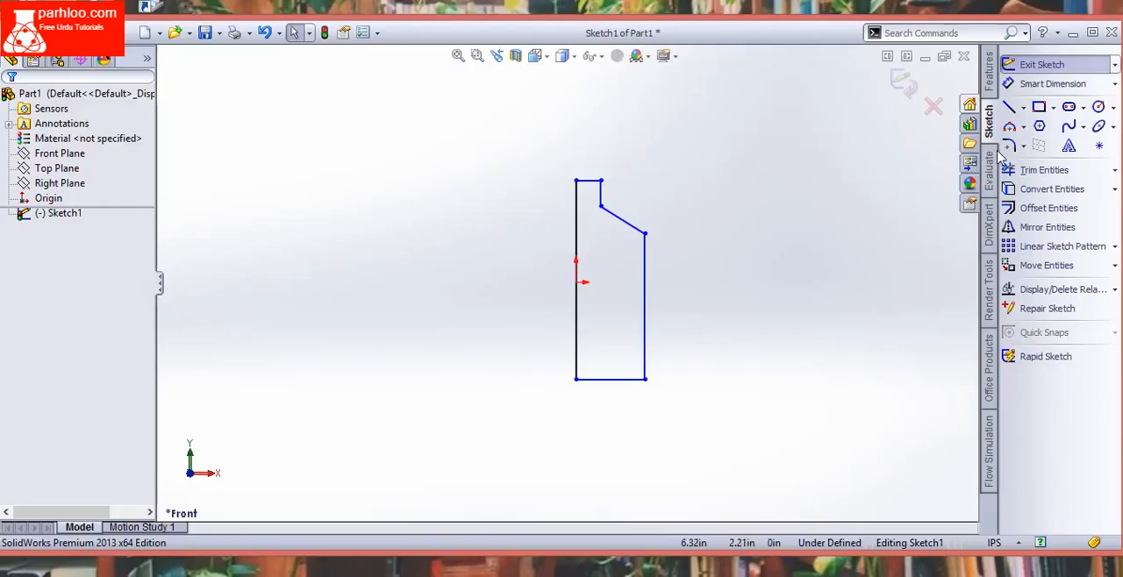
mouse_move(618, 183)
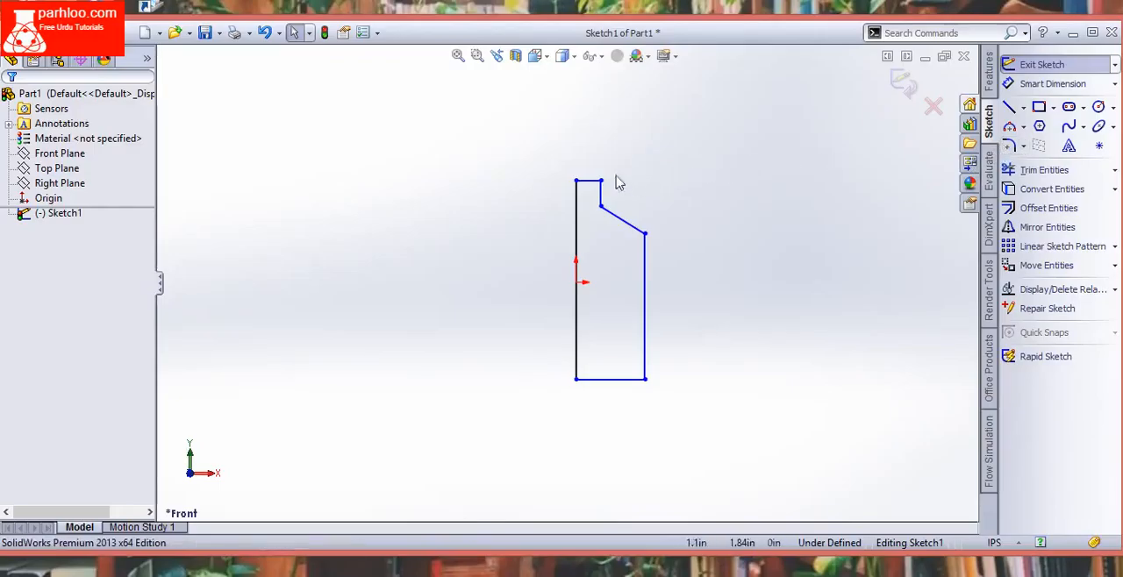
mouse_move(660, 242)
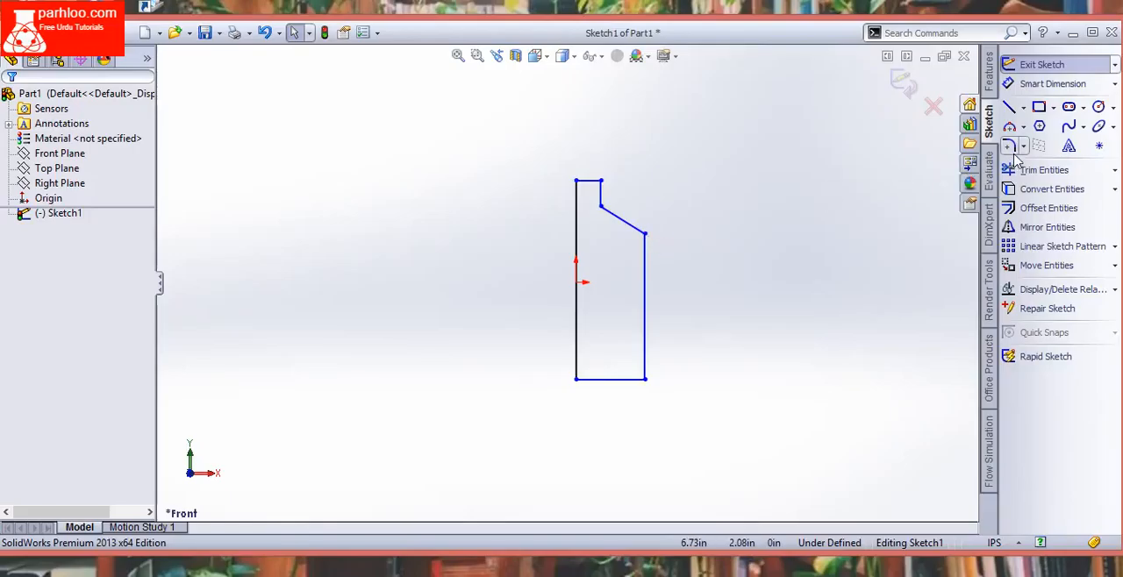
left_click(1011, 146)
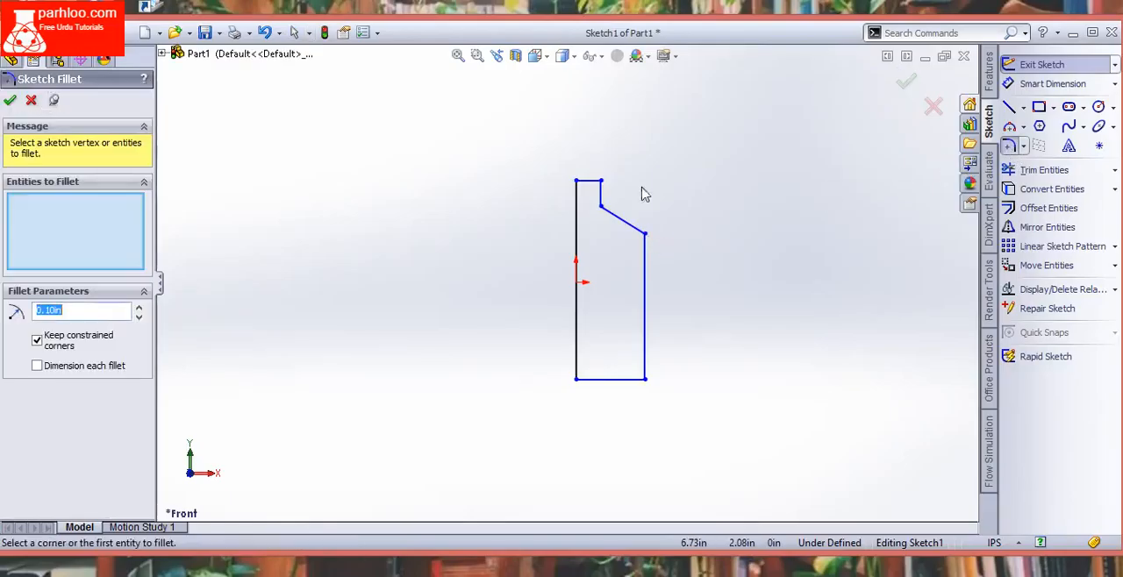
mouse_move(137, 228)
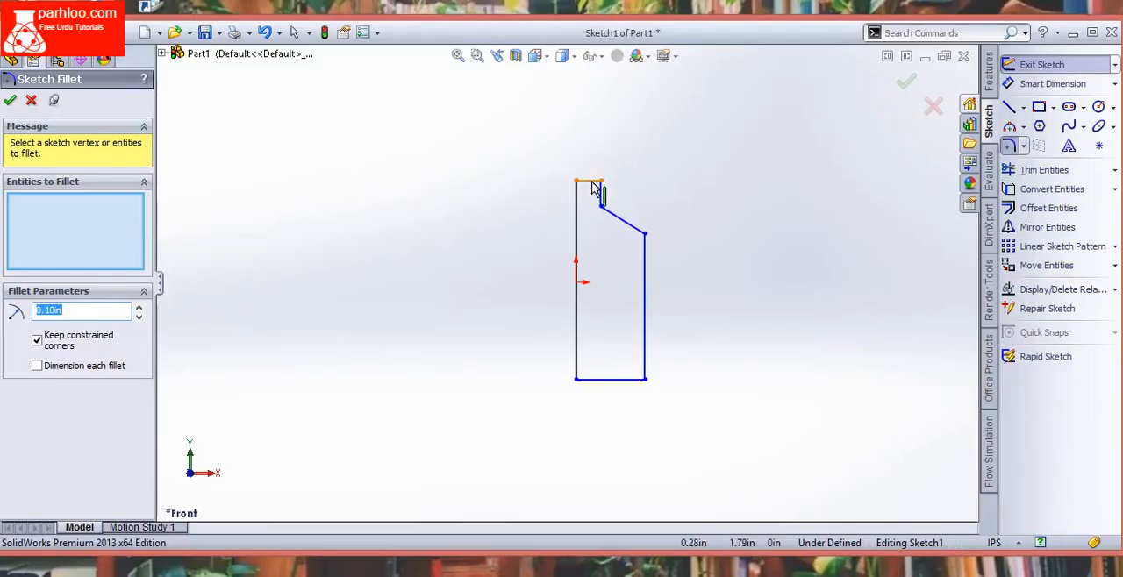
left_click(607, 189)
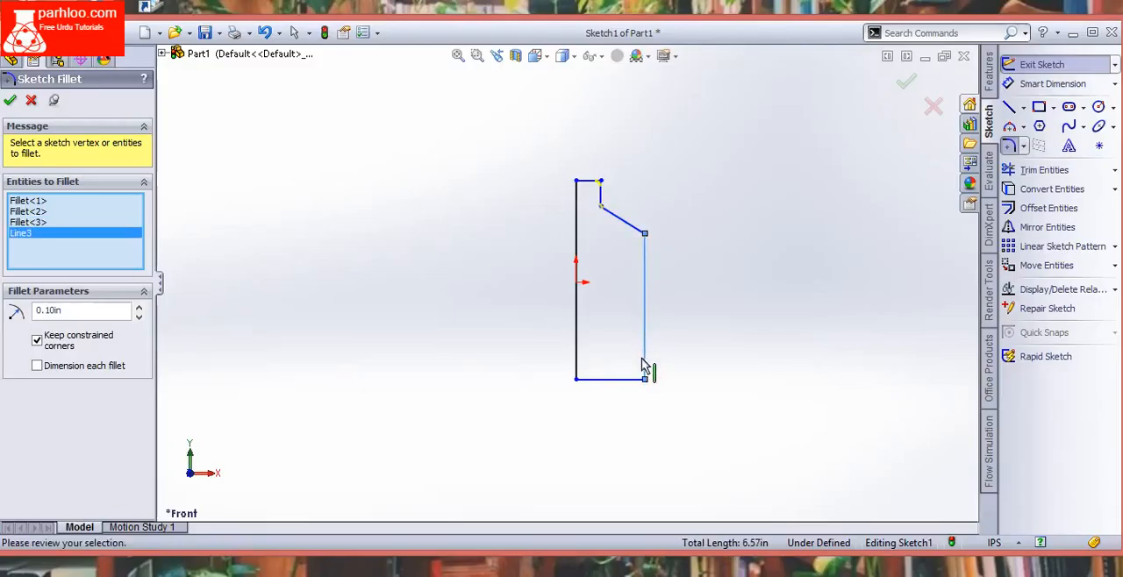
left_click(646, 369)
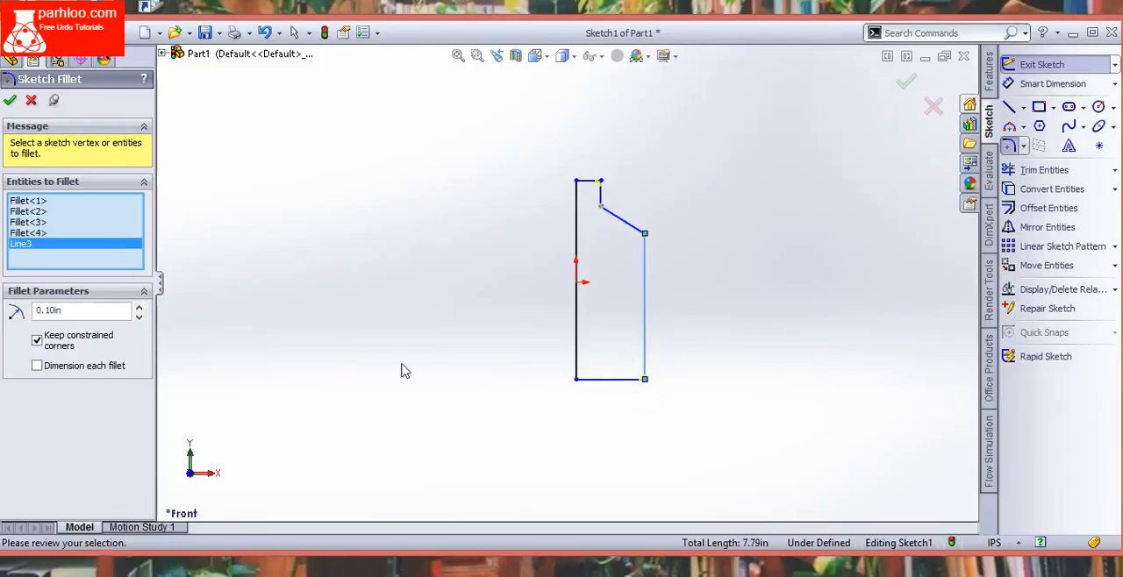
left_click(80, 309)
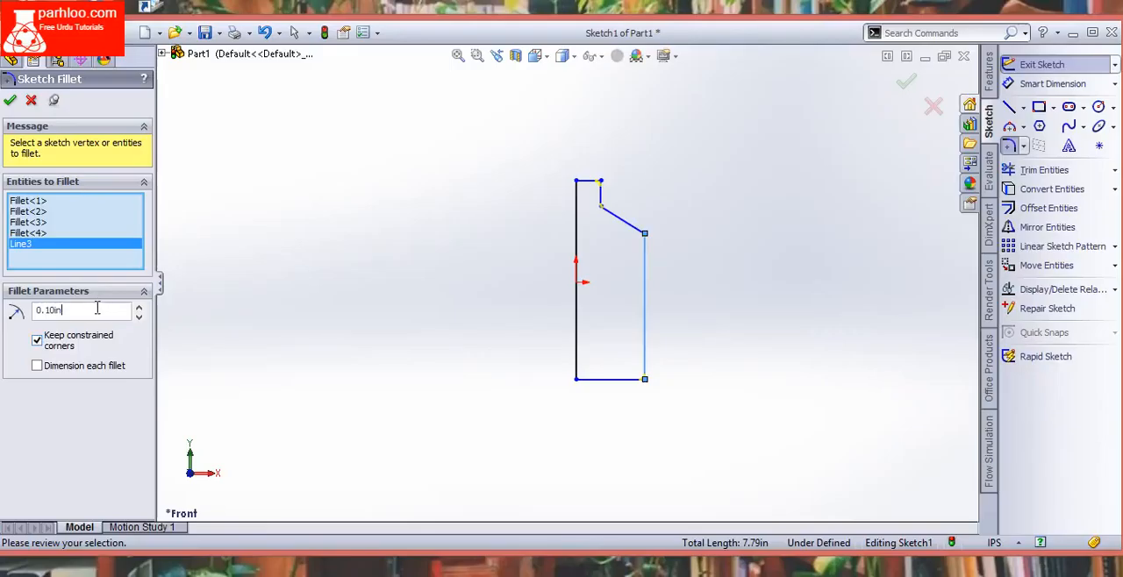
type("0")
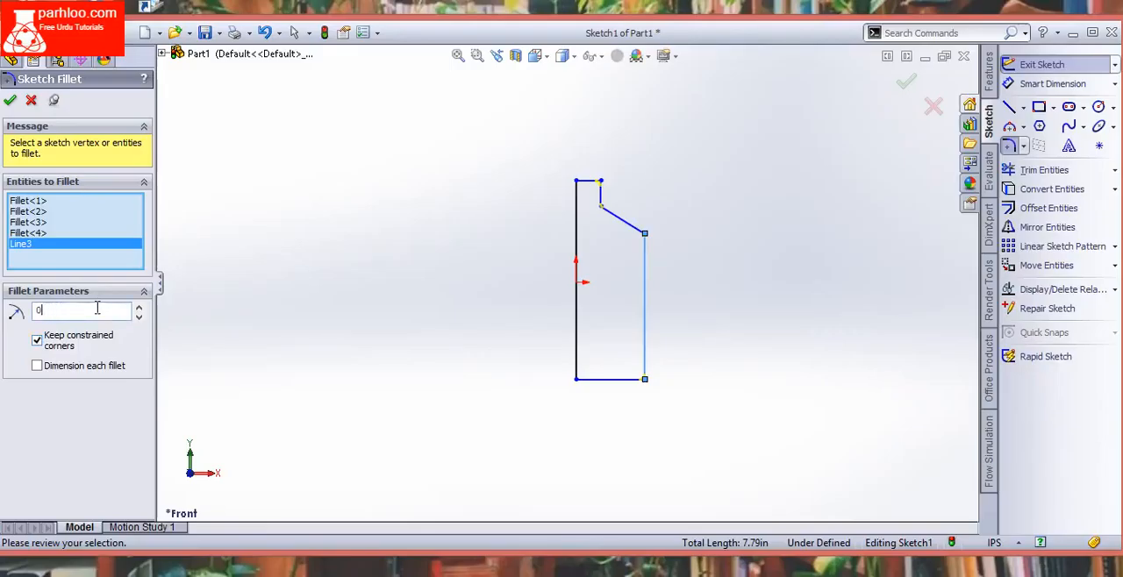
type("0.3in")
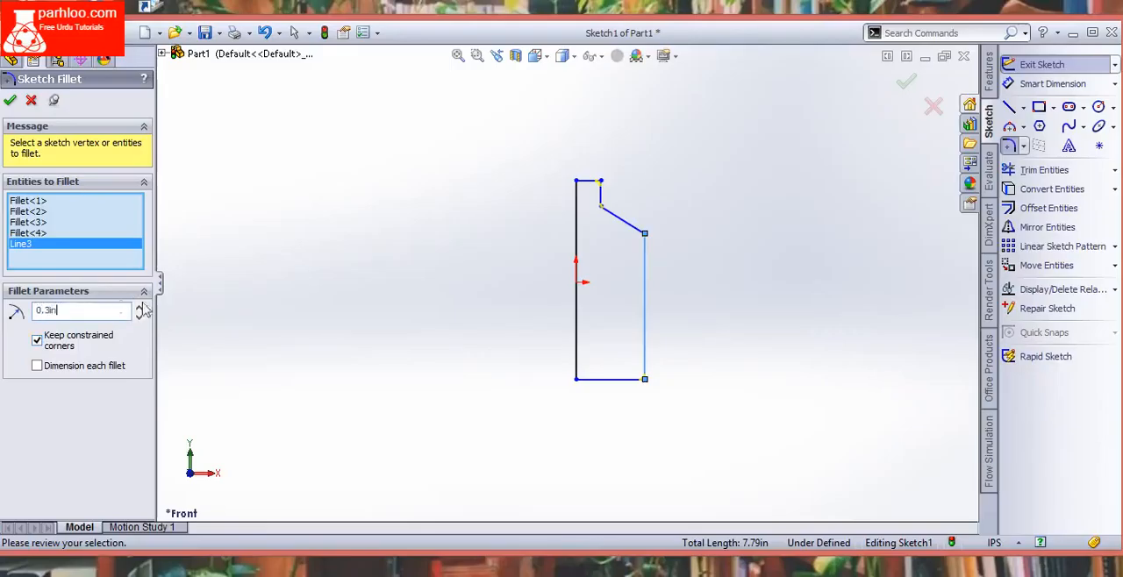
type("0.10in")
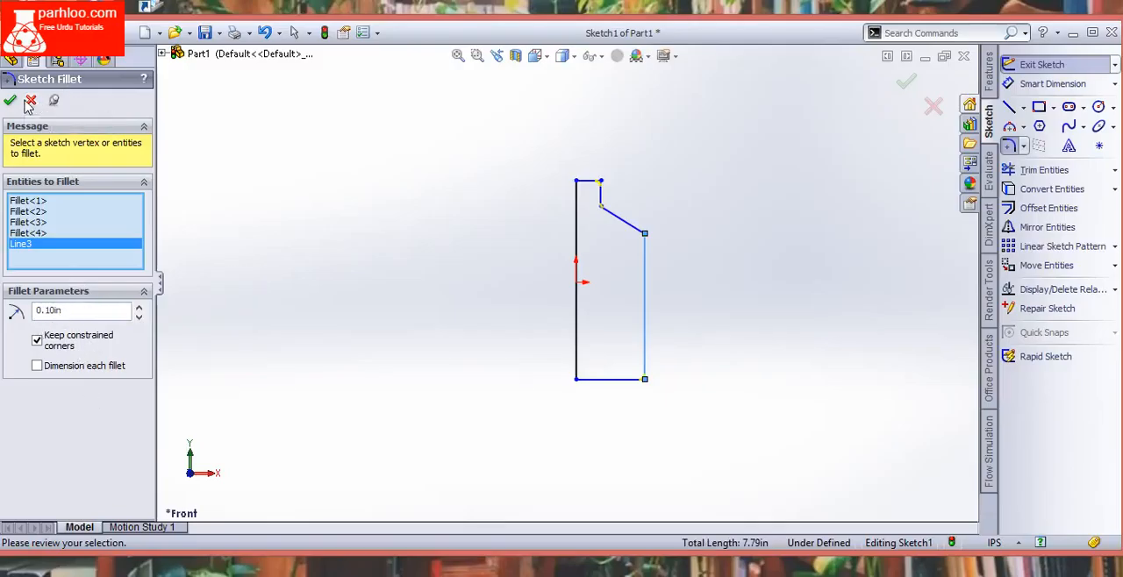
left_click(13, 88)
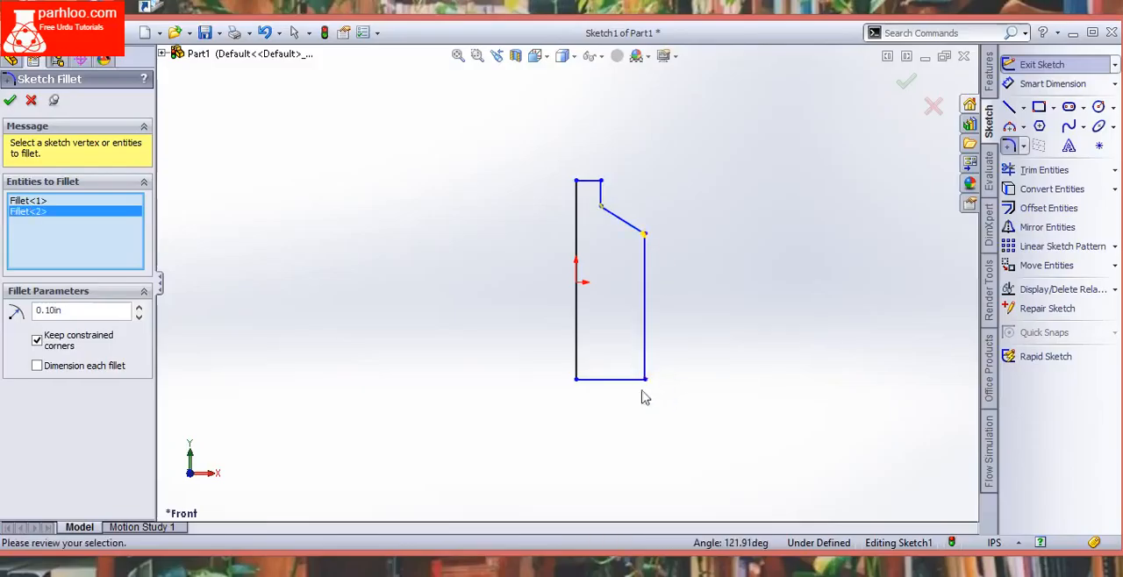
Round the profile corners with 0.30 in sketch fillets and exit the sketch
left_click(644, 379)
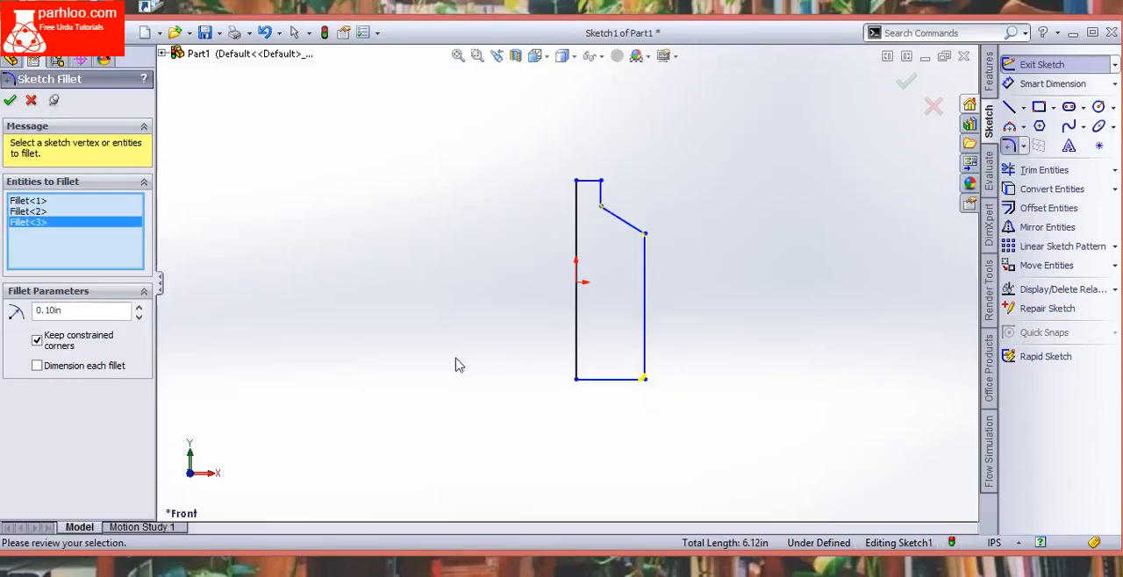
left_click(81, 311)
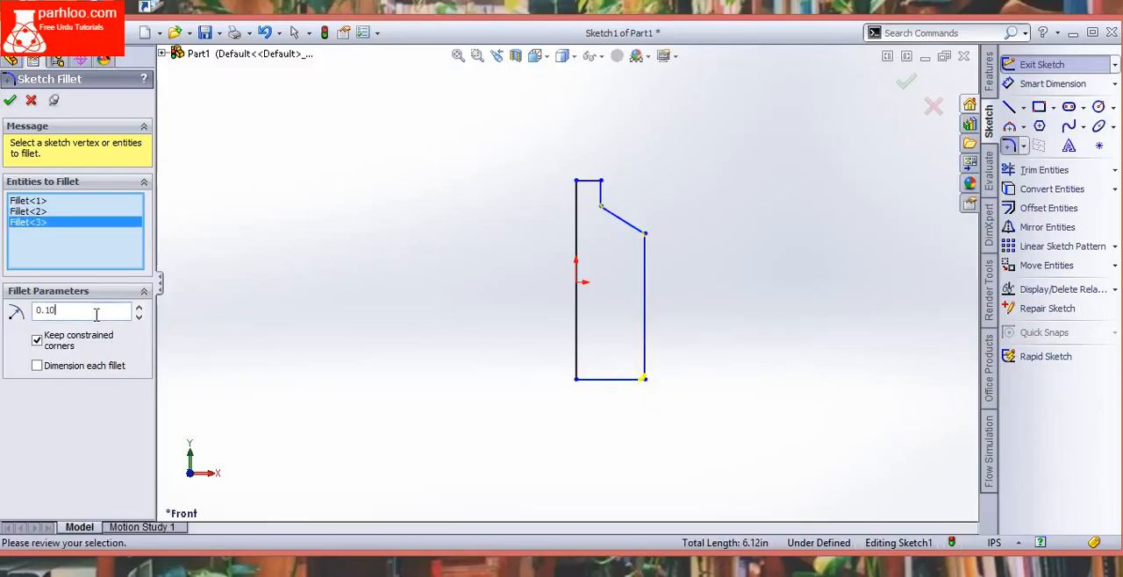
type("0.30in")
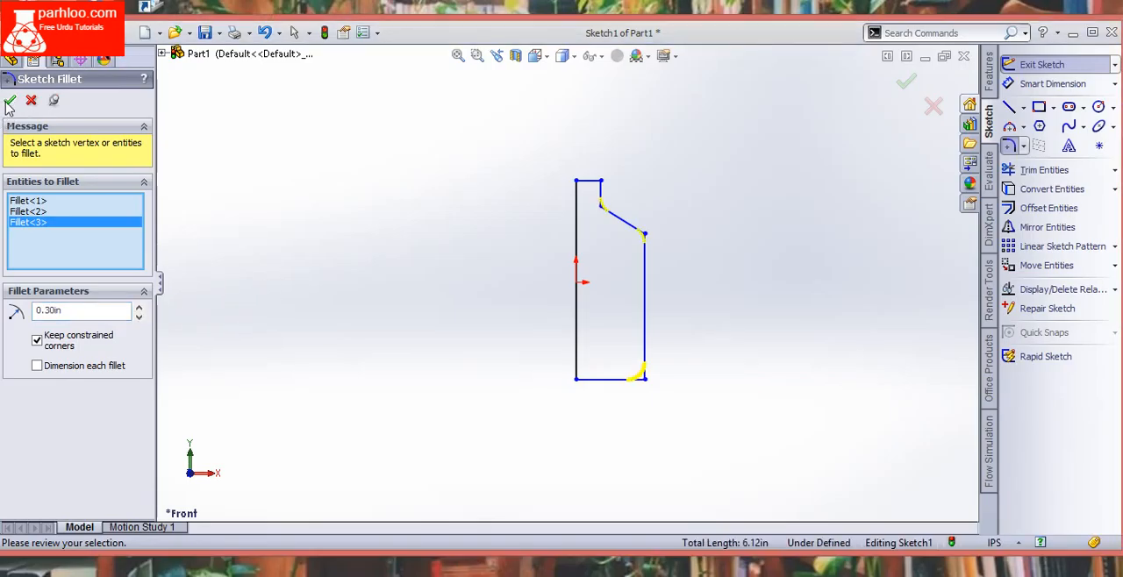
left_click(11, 102)
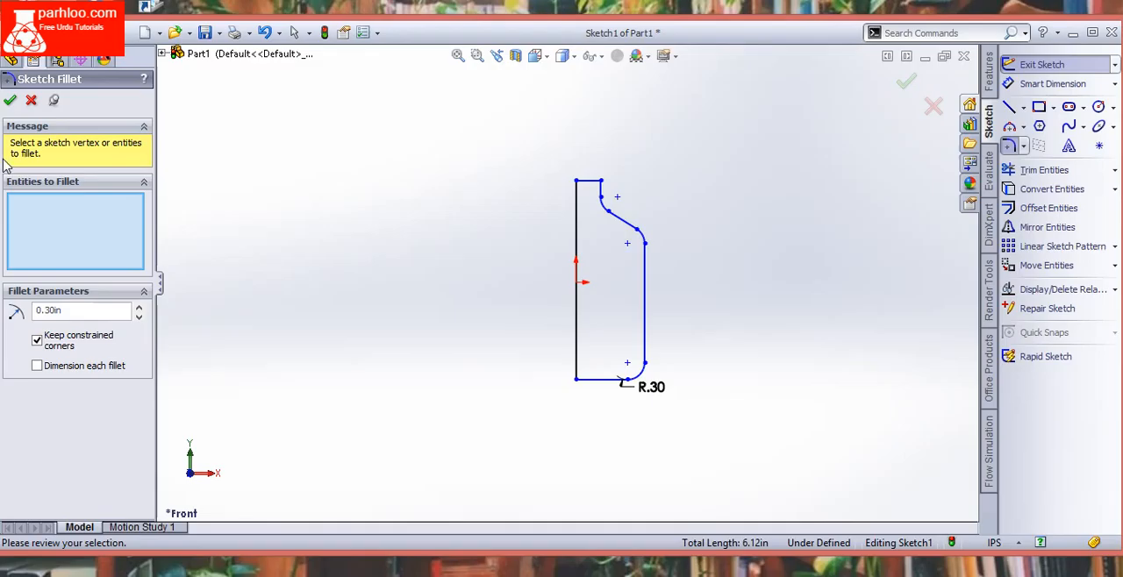
left_click(11, 100)
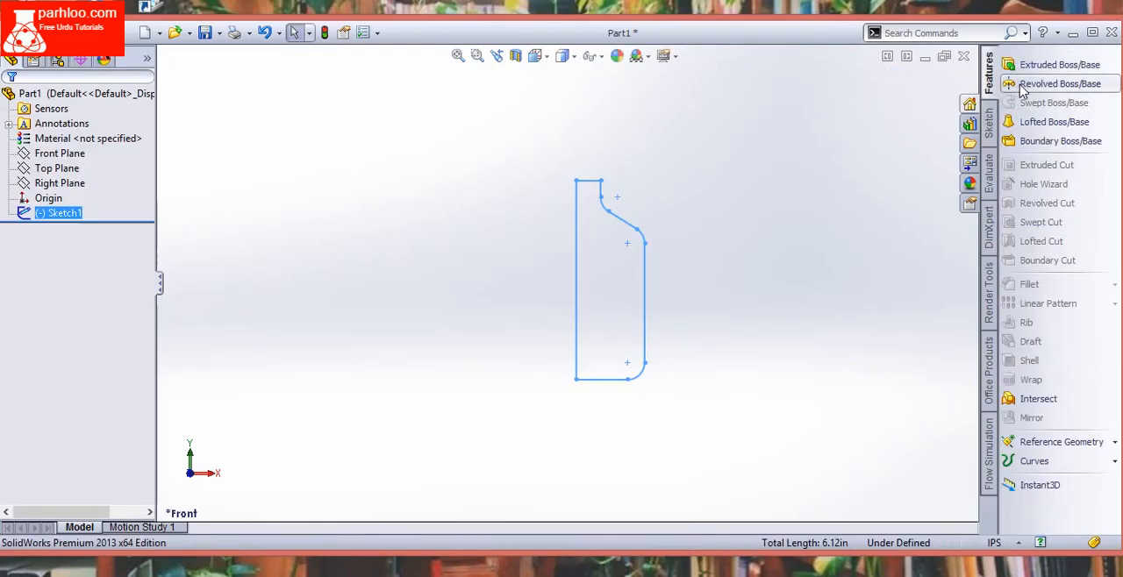
Revolve the bottle profile about its vertical centre line into solid Revolve1
left_click(1049, 84)
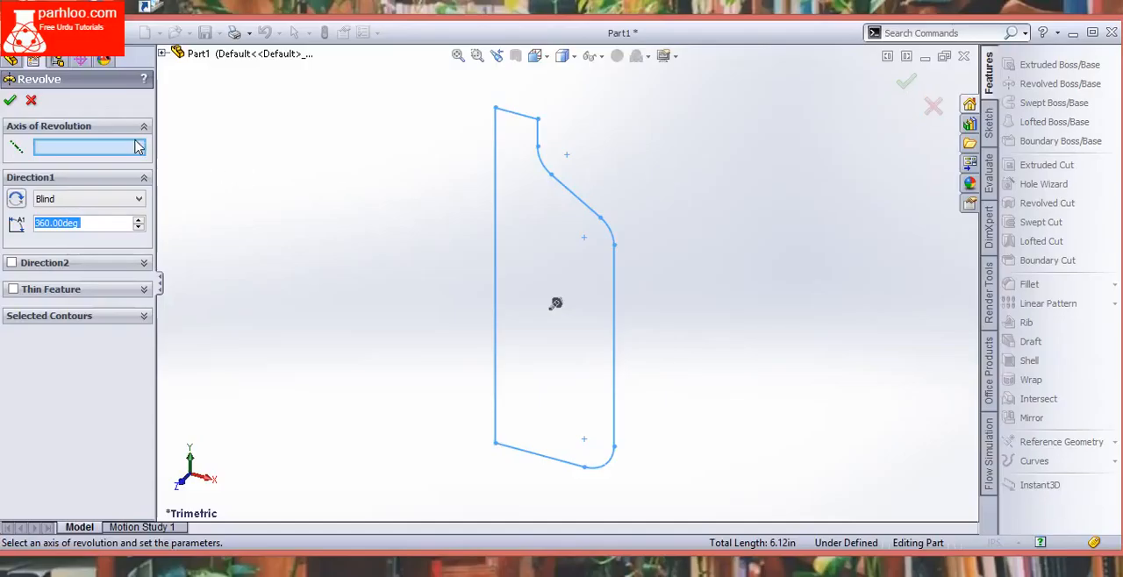
mouse_move(35, 144)
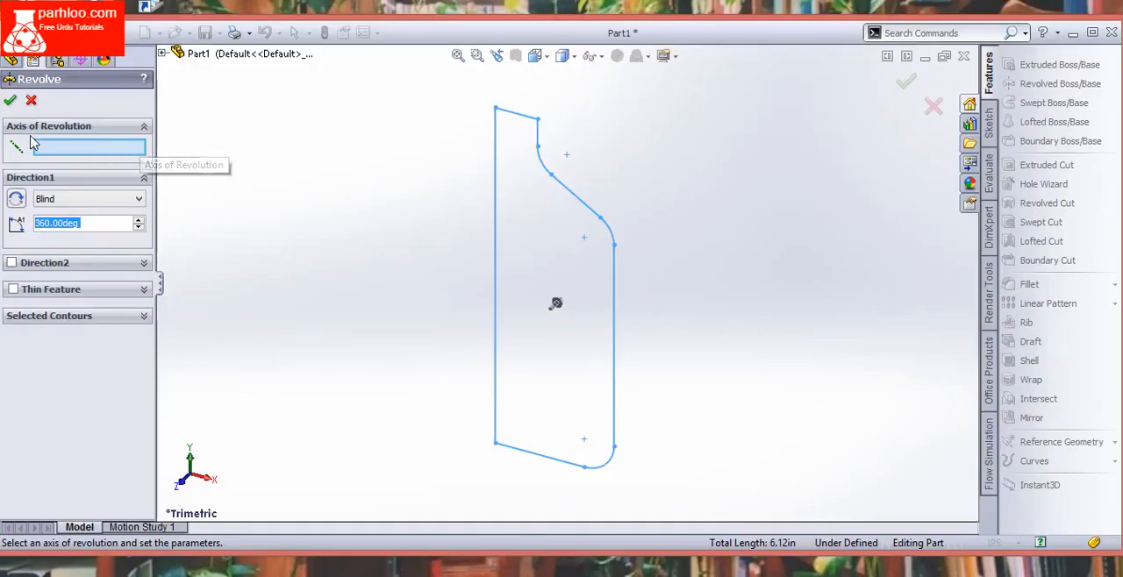
mouse_move(507, 258)
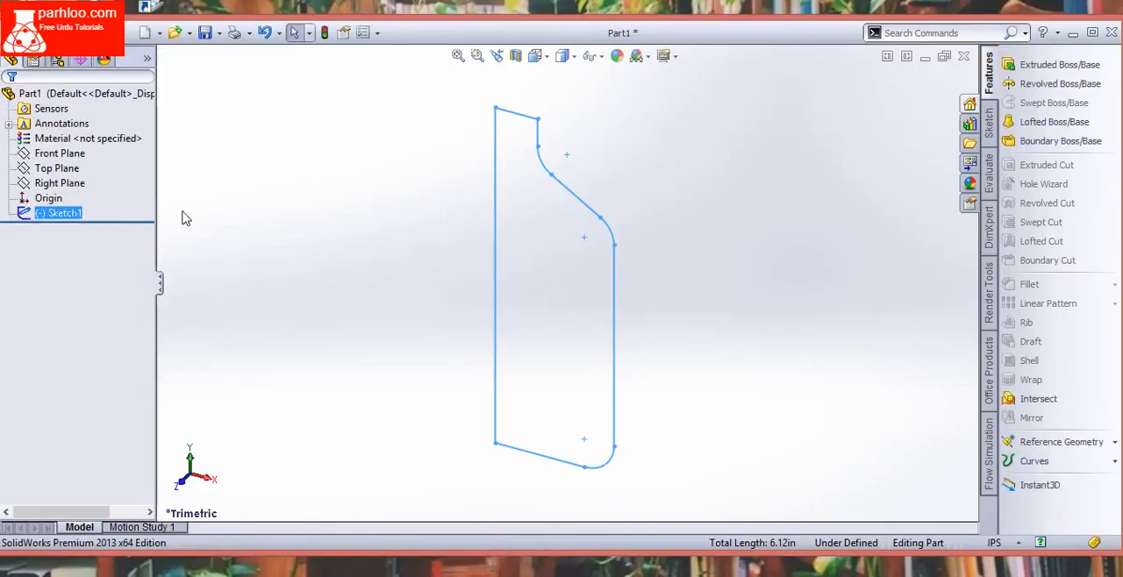
mouse_move(1046, 84)
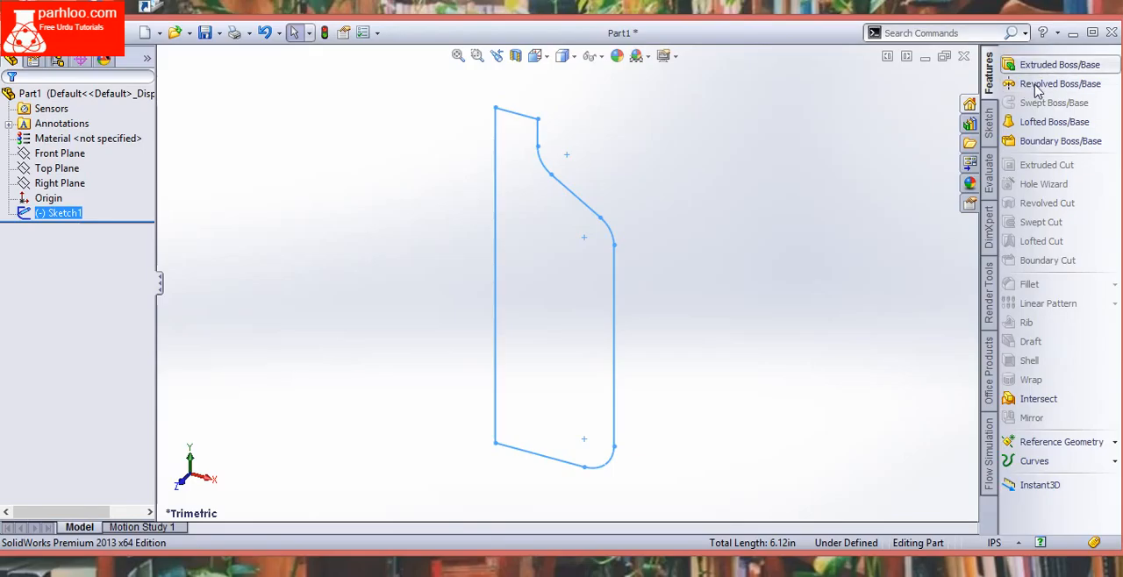
mouse_move(1037, 84)
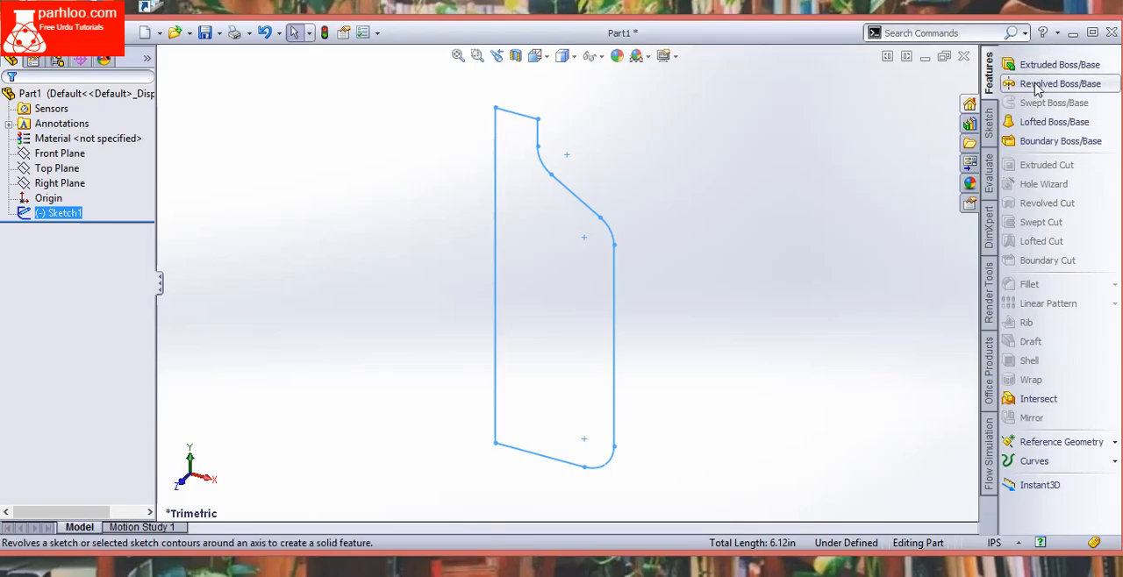
left_click(1046, 83)
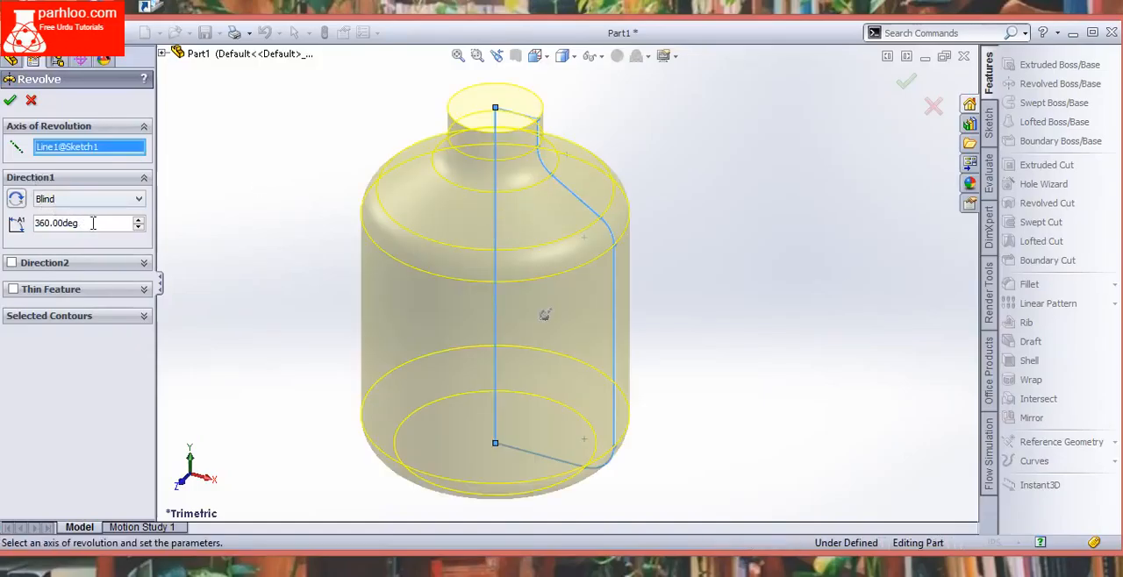
mouse_move(95, 223)
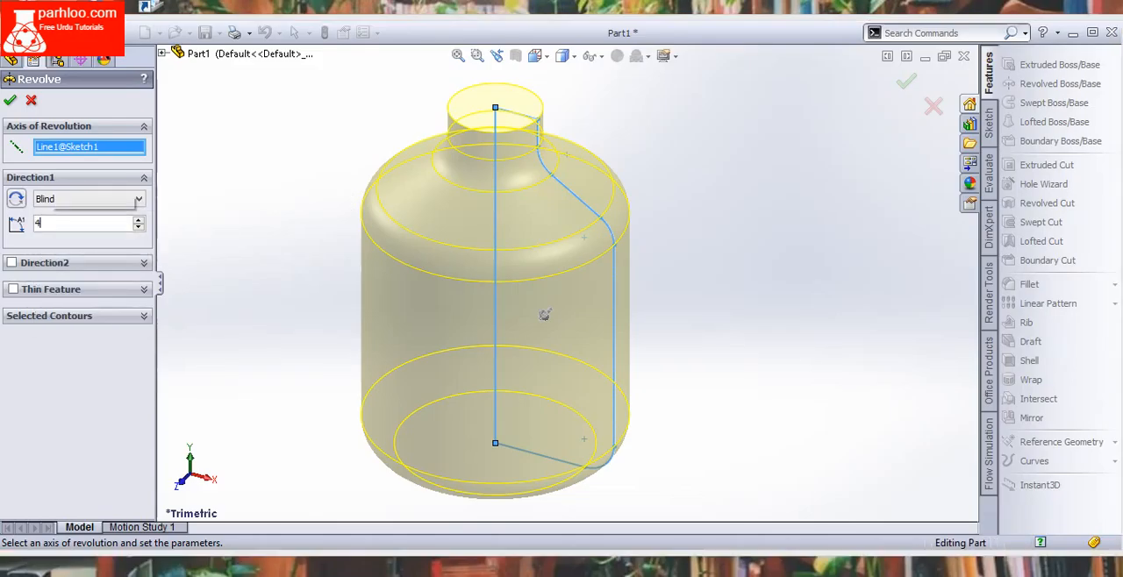
type("45drg")
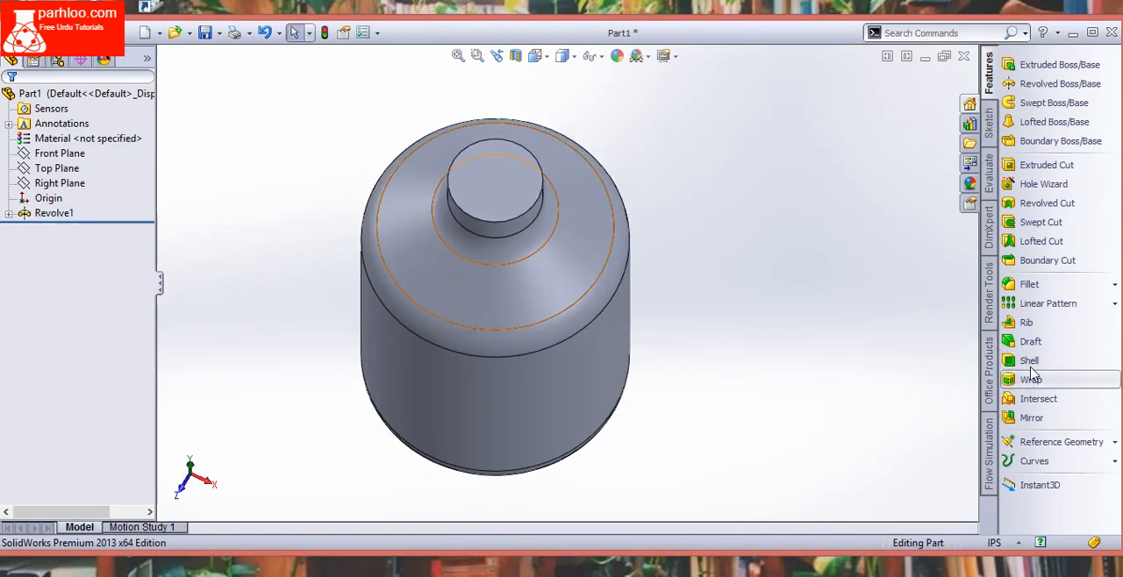
mouse_move(1050, 303)
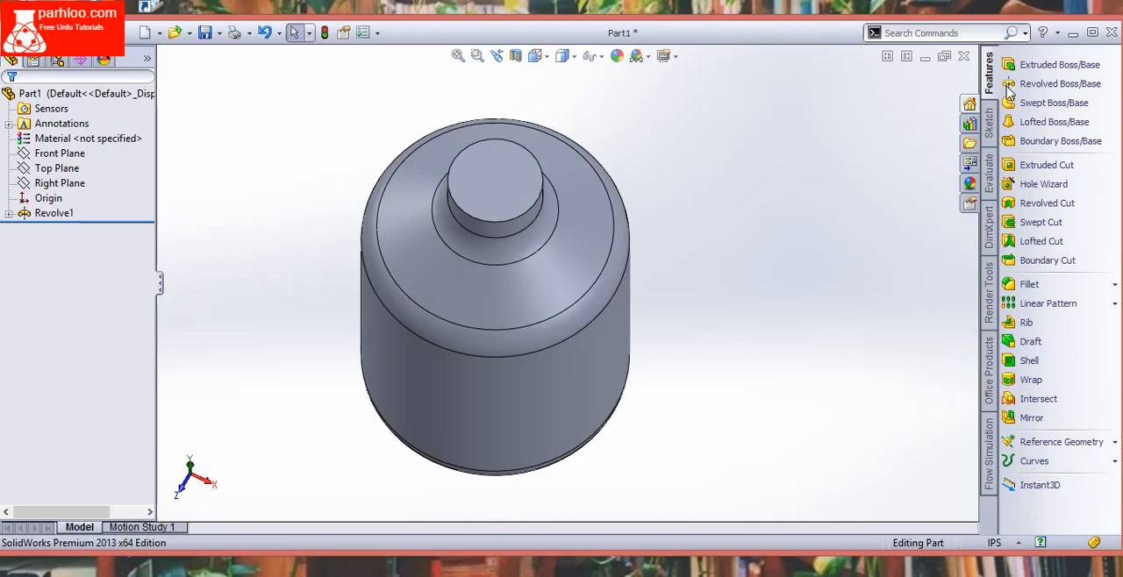
mouse_move(990, 74)
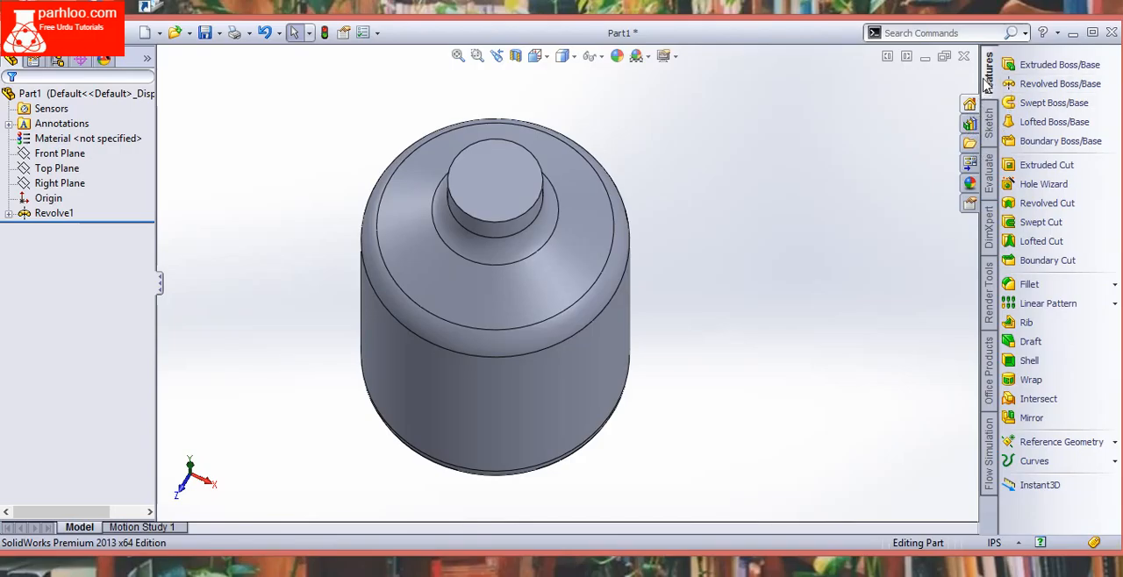
left_click(1030, 362)
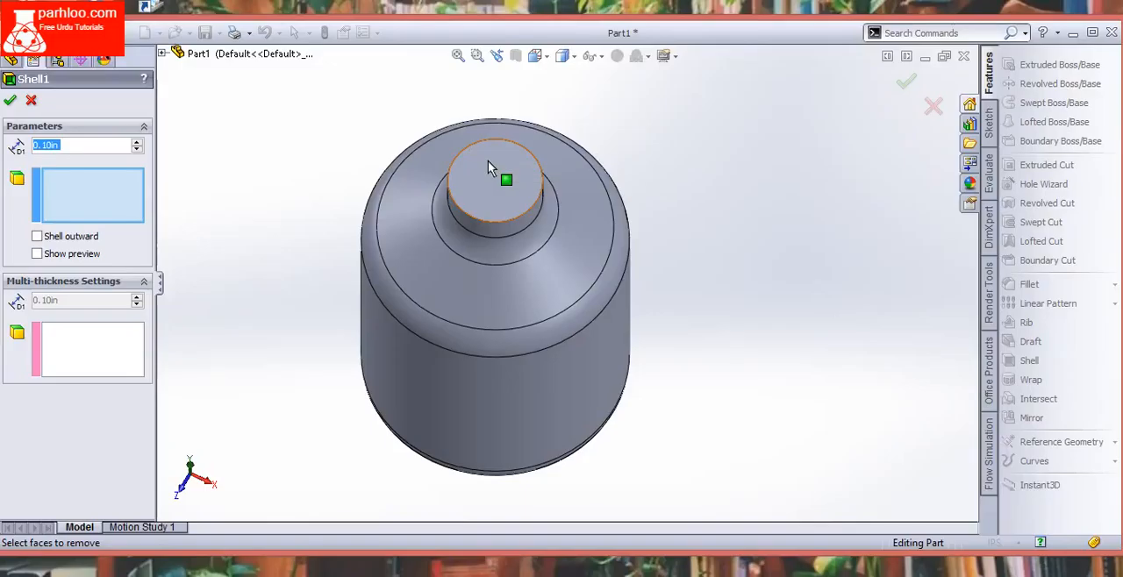
Shell the bottle with the neck's top face removed, creating Shell1
left_click(492, 169)
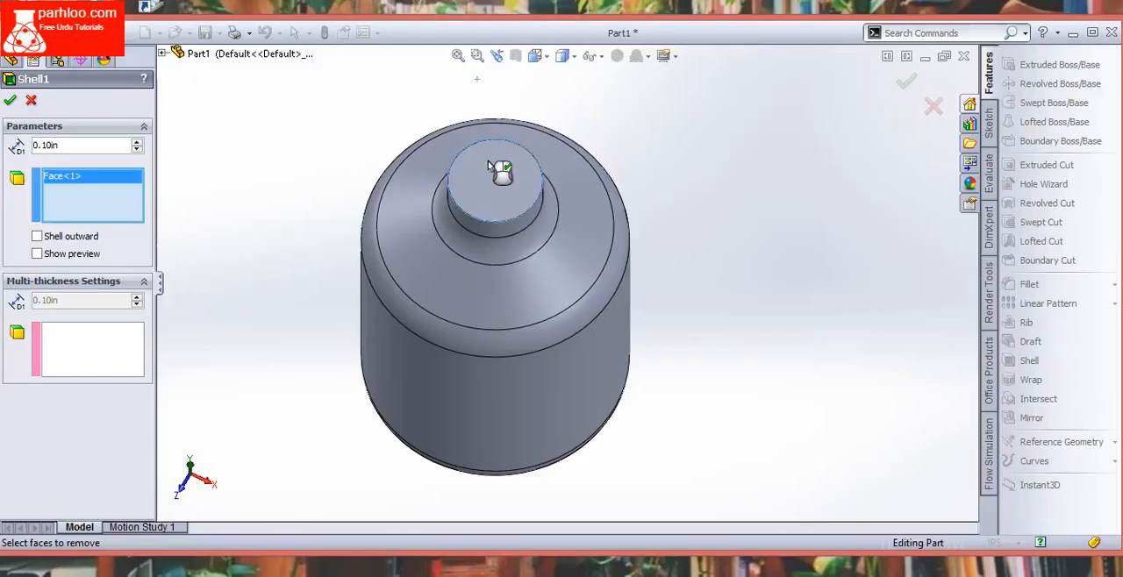
left_click(493, 168)
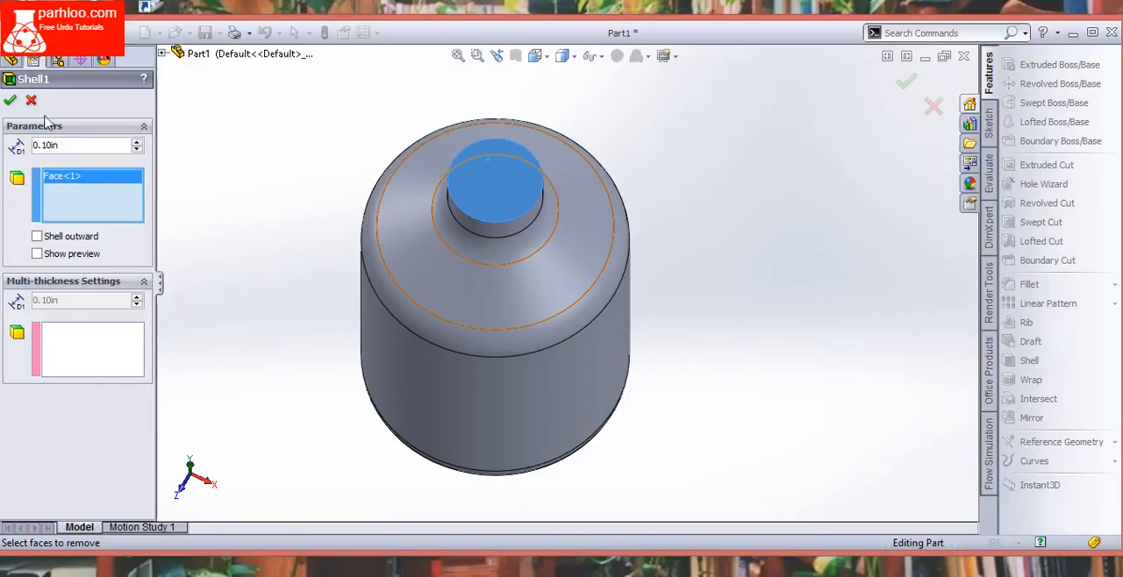
left_click(10, 98)
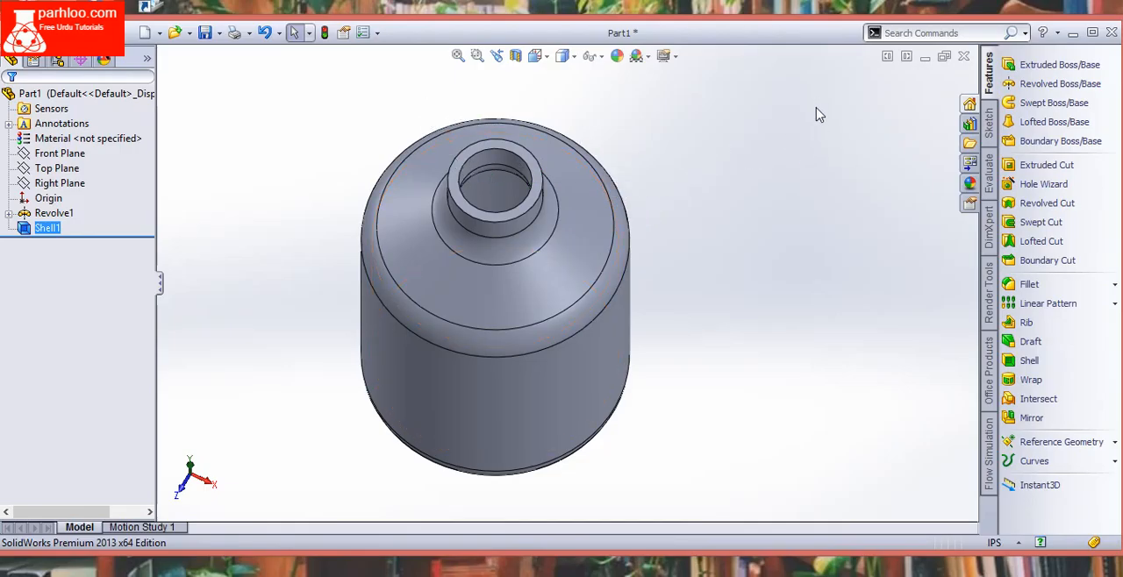
Edit Shell1 to grow its walls outward and apply the change
right_click(46, 228)
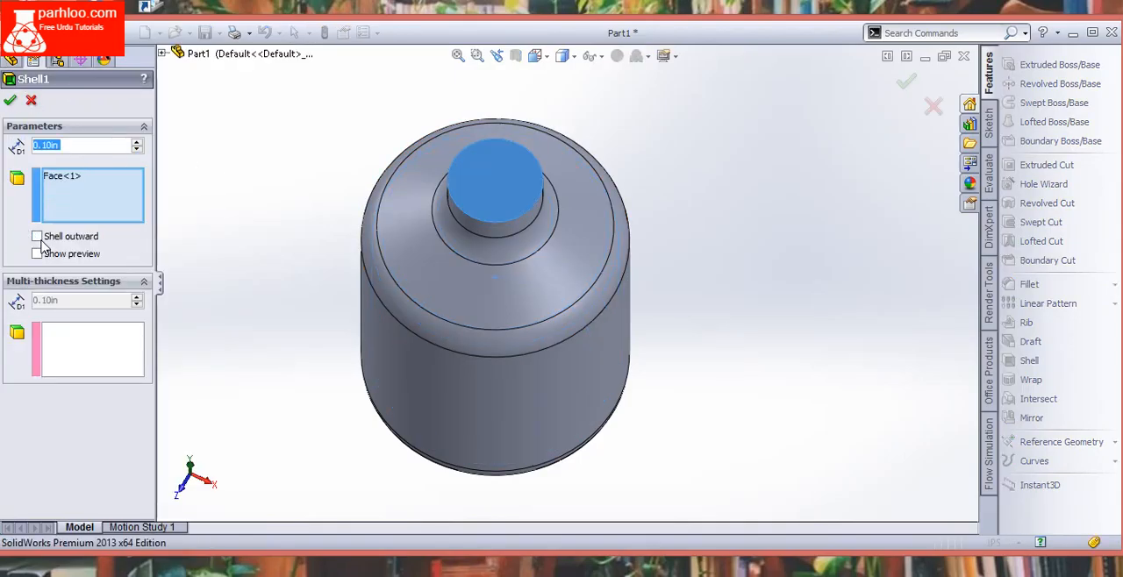
left_click(37, 235)
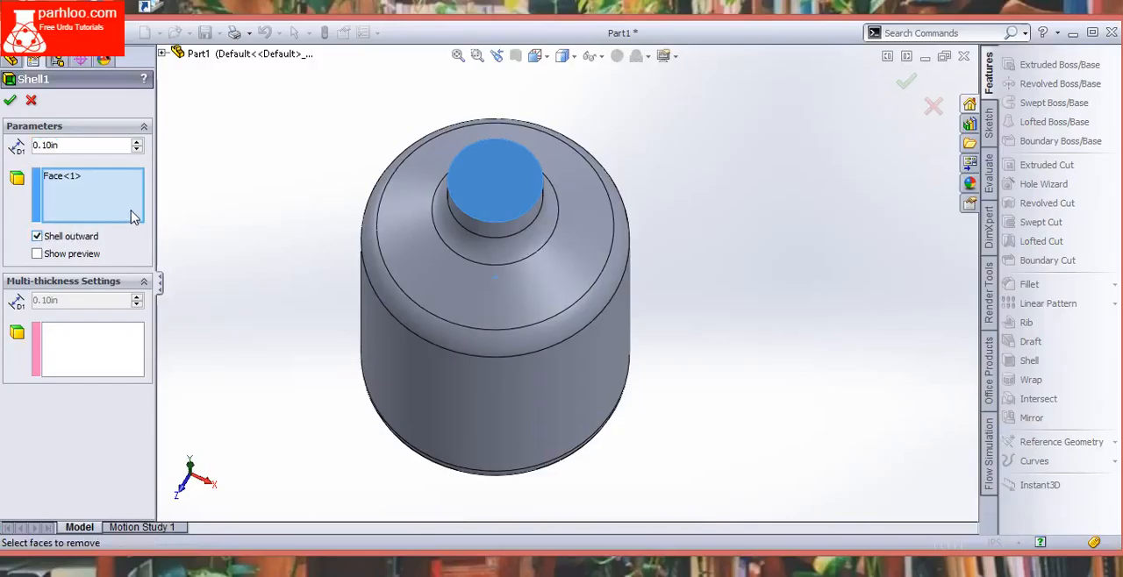
mouse_move(72, 93)
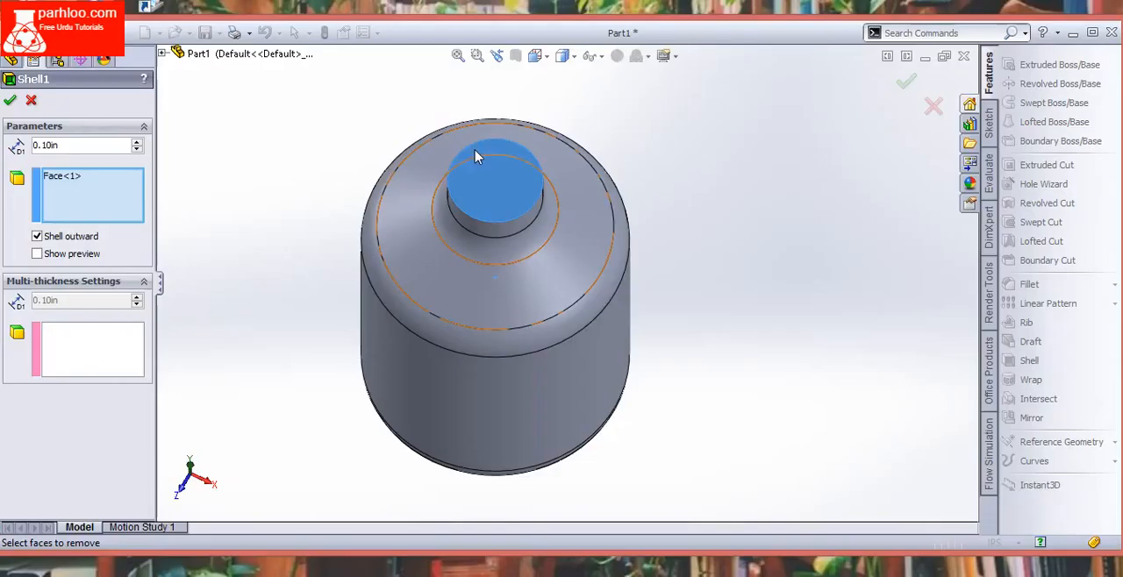
mouse_move(545, 165)
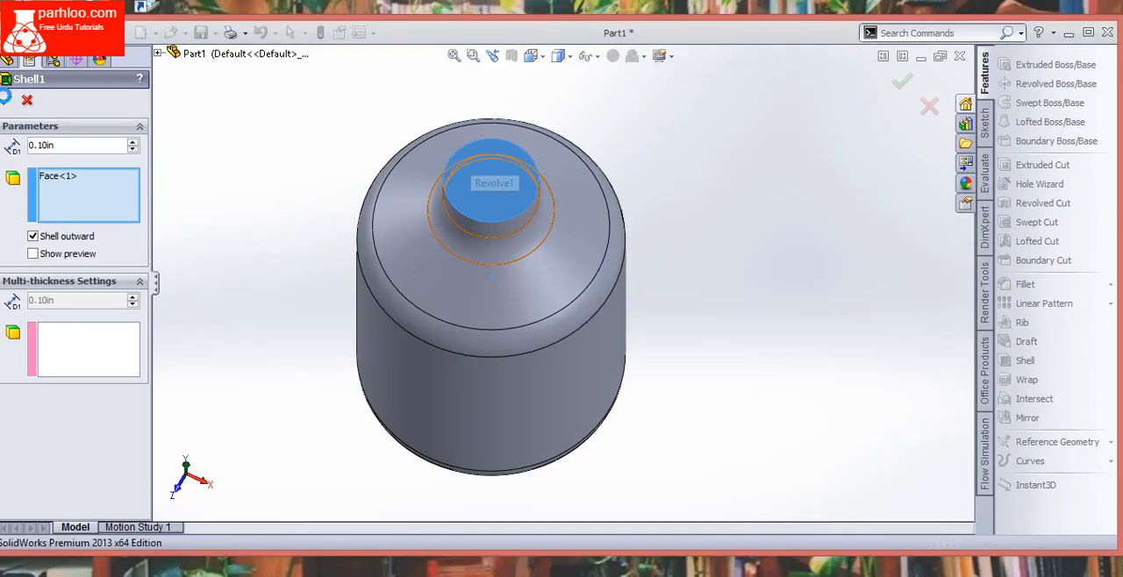
left_click(925, 81)
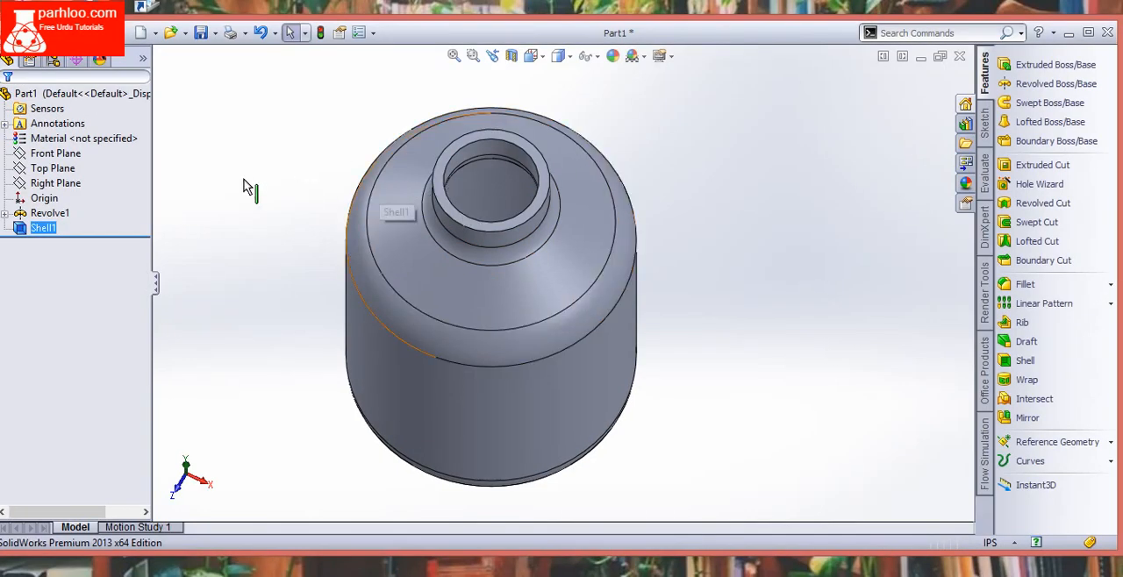
Reopen Shell1 and untick Shell outward to return to inward walls
right_click(43, 228)
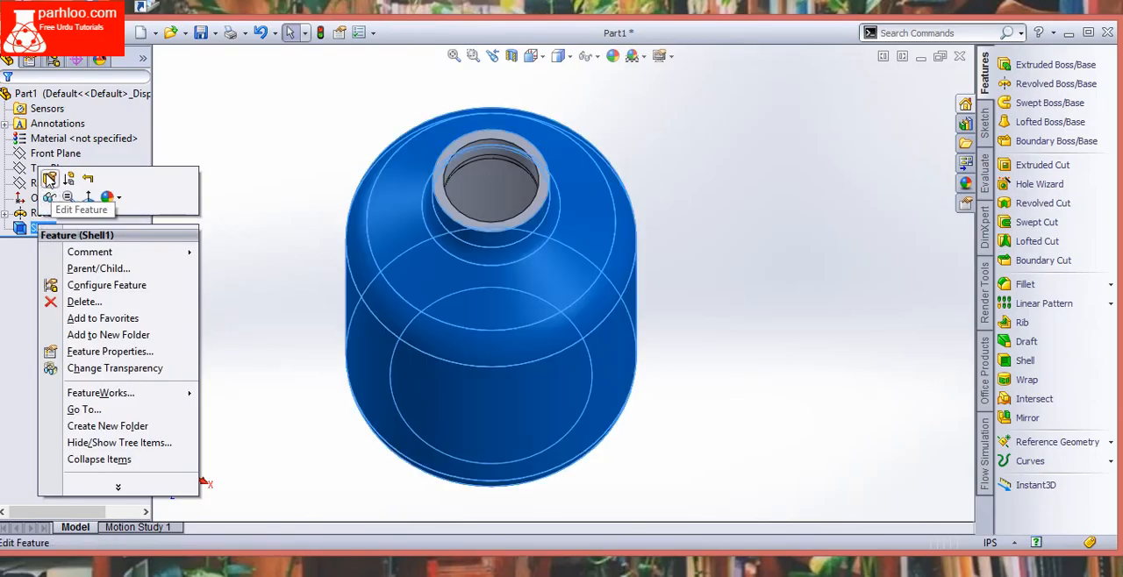
left_click(49, 179)
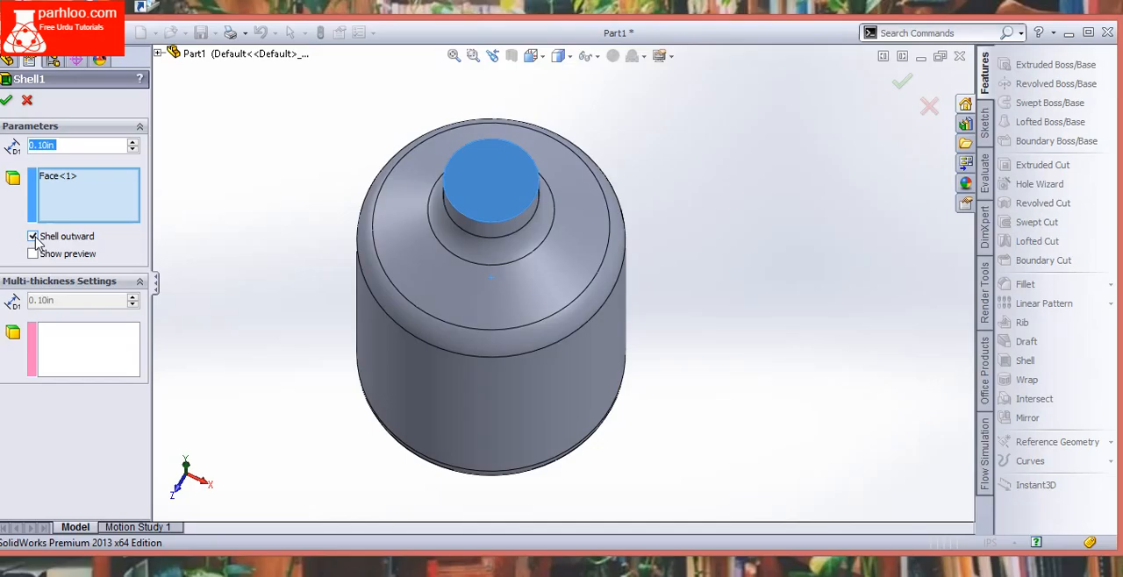
left_click(31, 235)
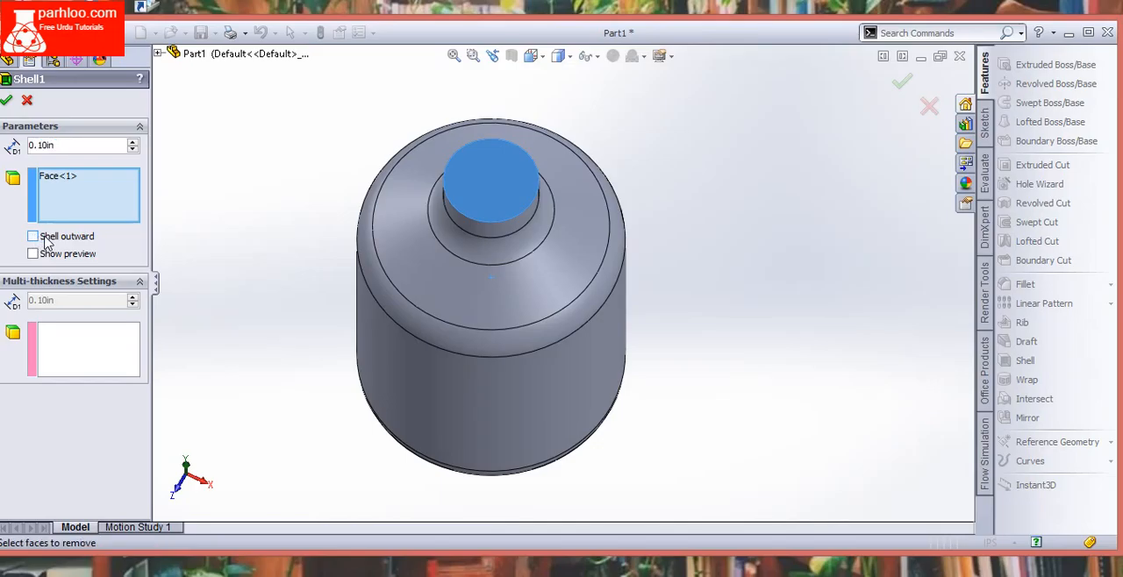
Apply the inward shell, check the hollow walls in a Front Plane section view, then close it
left_click(906, 81)
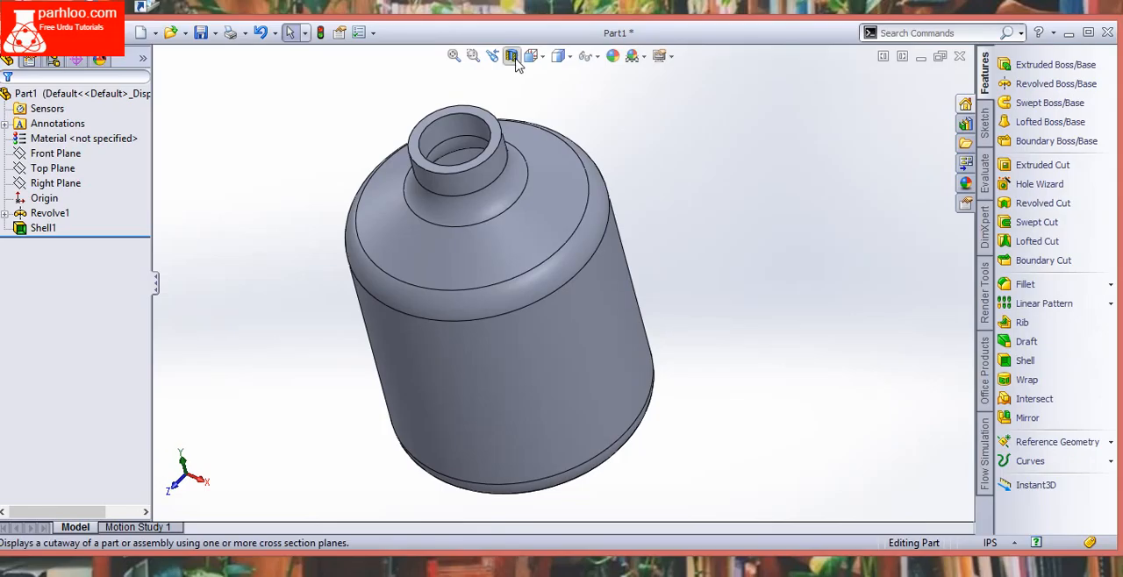
left_click(512, 57)
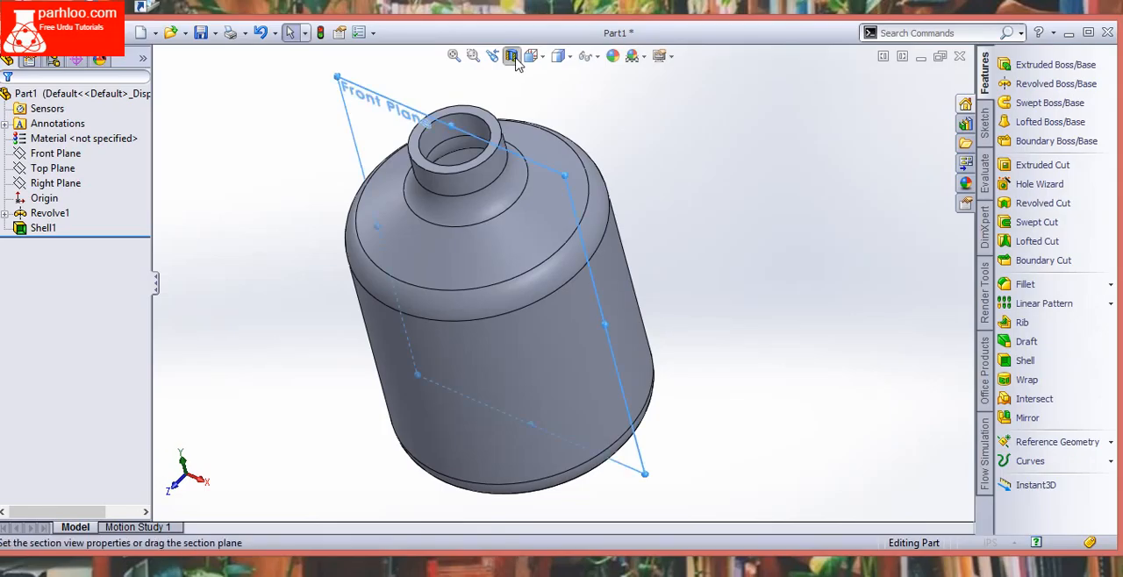
left_click(512, 56)
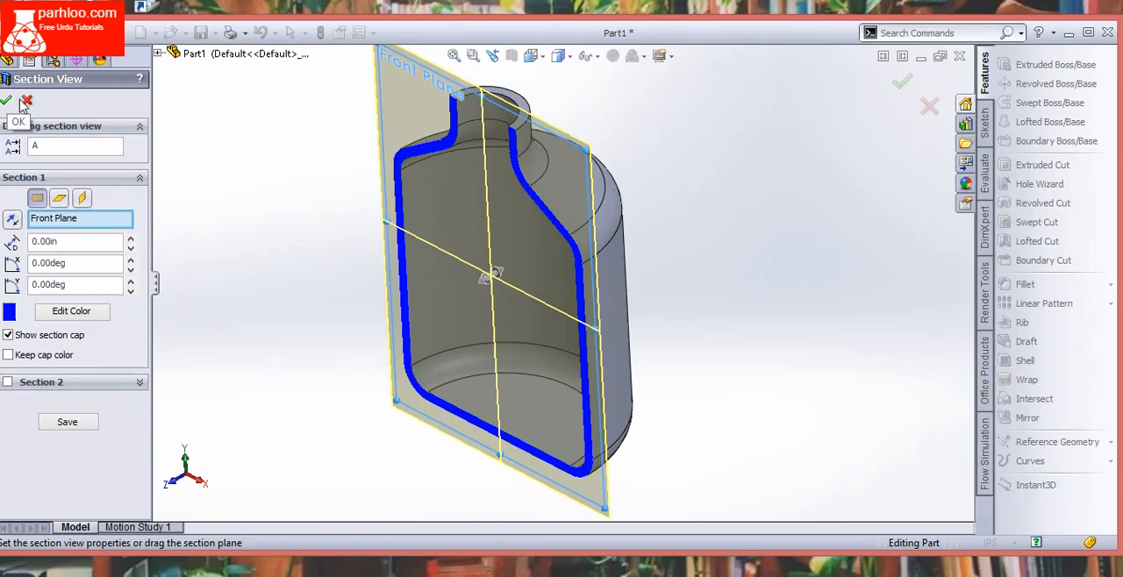
left_click(9, 98)
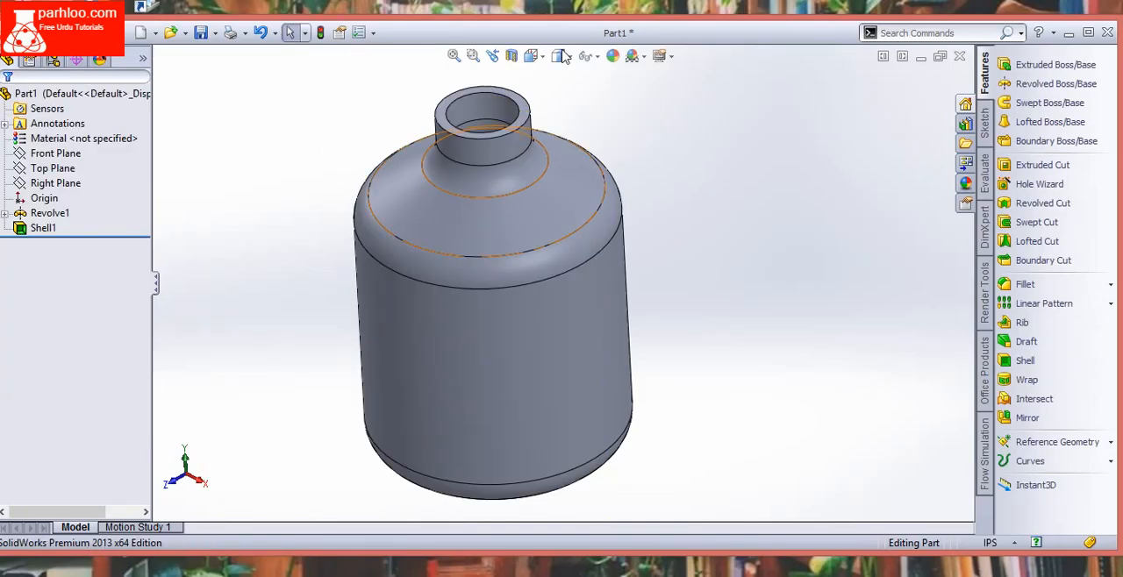